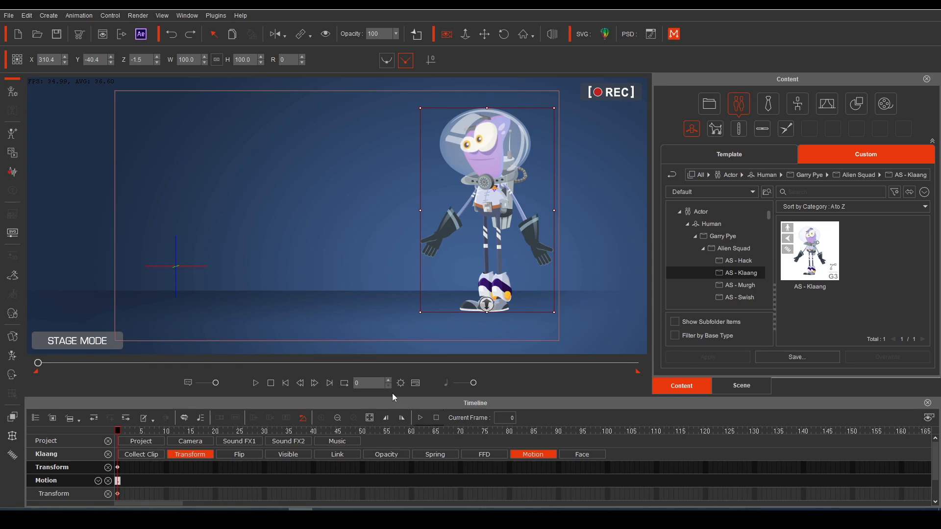
mouse_move(790, 116)
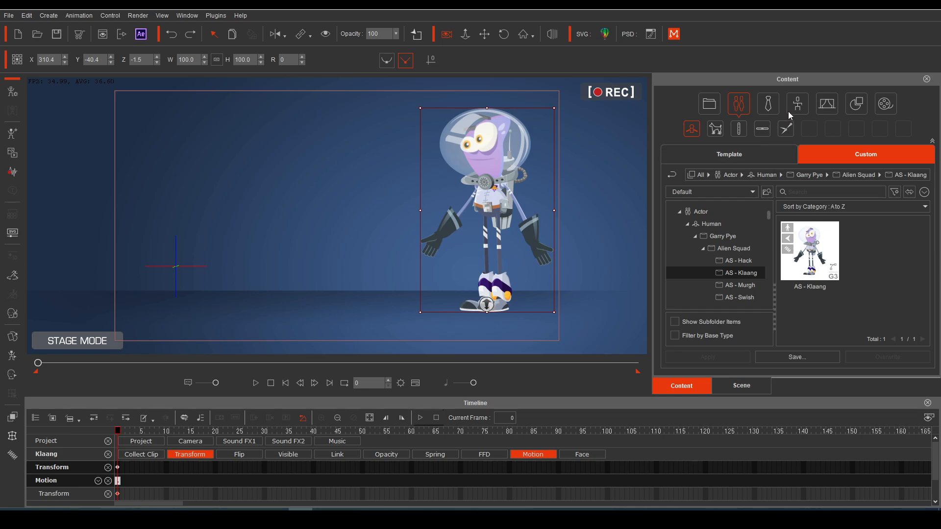
Open the Animation library's 2D Motion > G3 Human Motions-Cartoon Moves Walk folder.
click(798, 104)
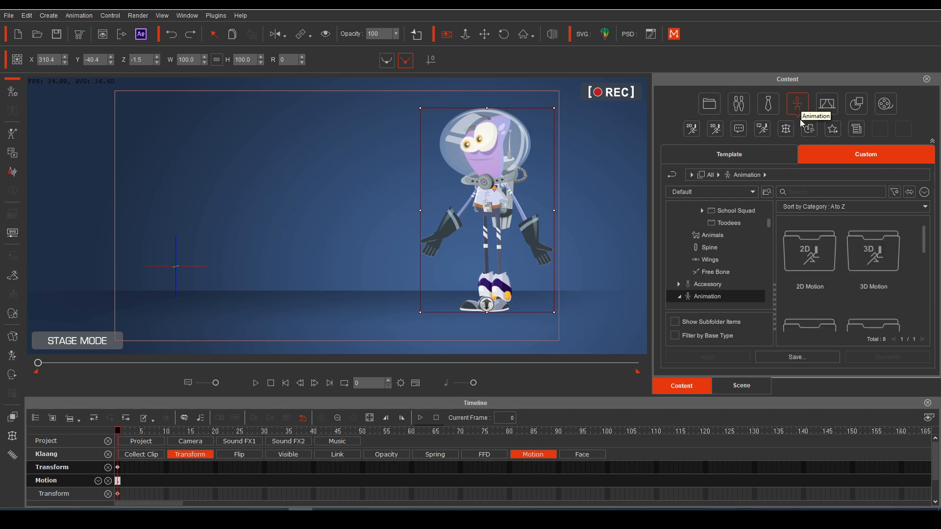
click(679, 249)
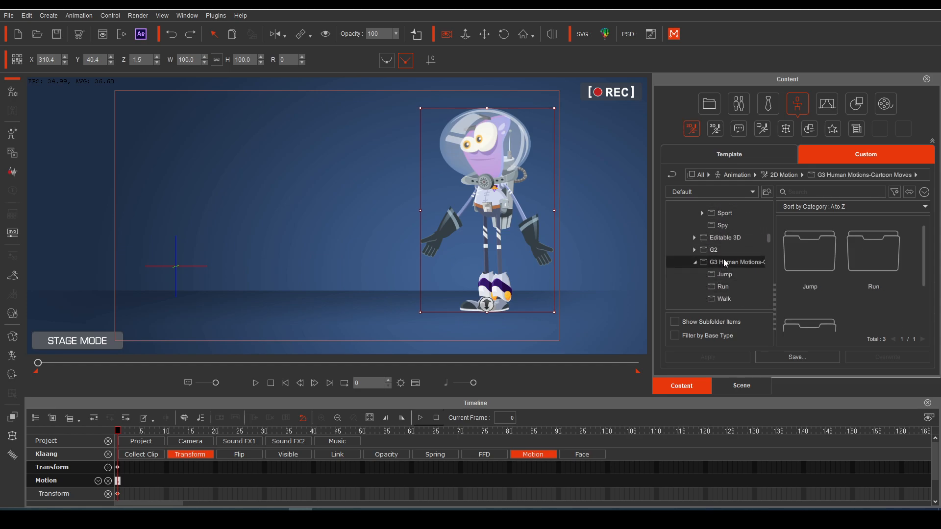
scroll(down, 3)
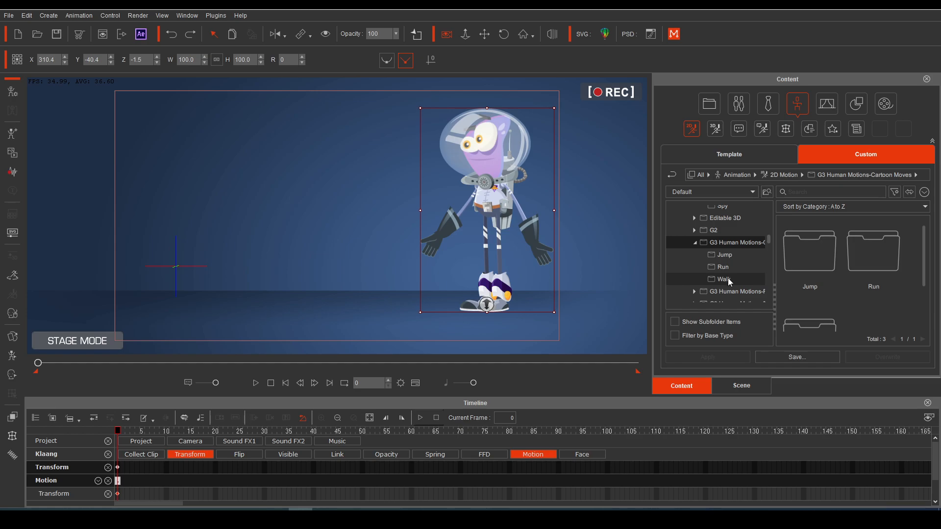
click(724, 278)
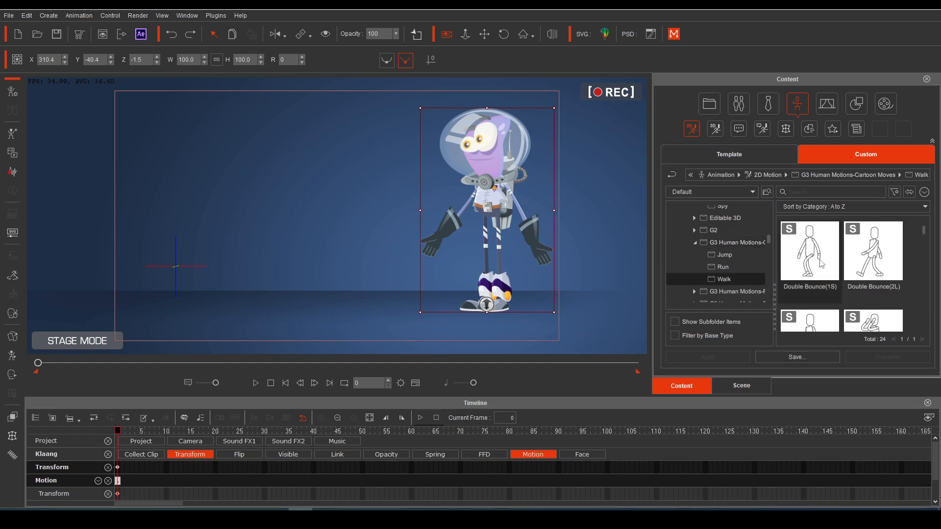
mouse_move(134, 452)
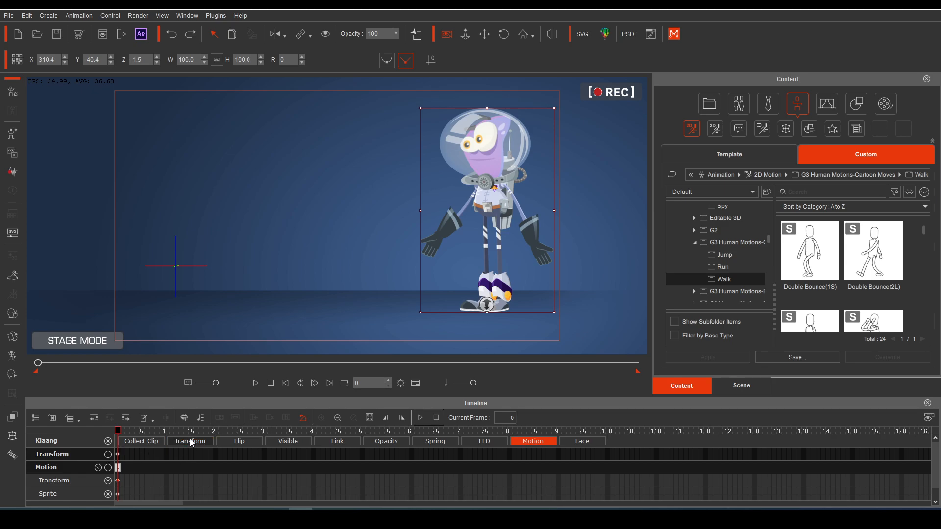
click(108, 455)
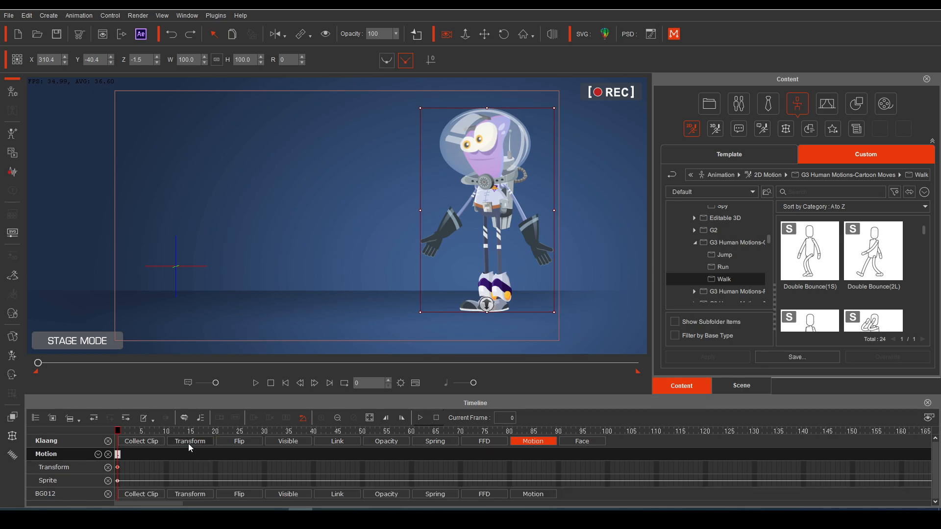
click(189, 442)
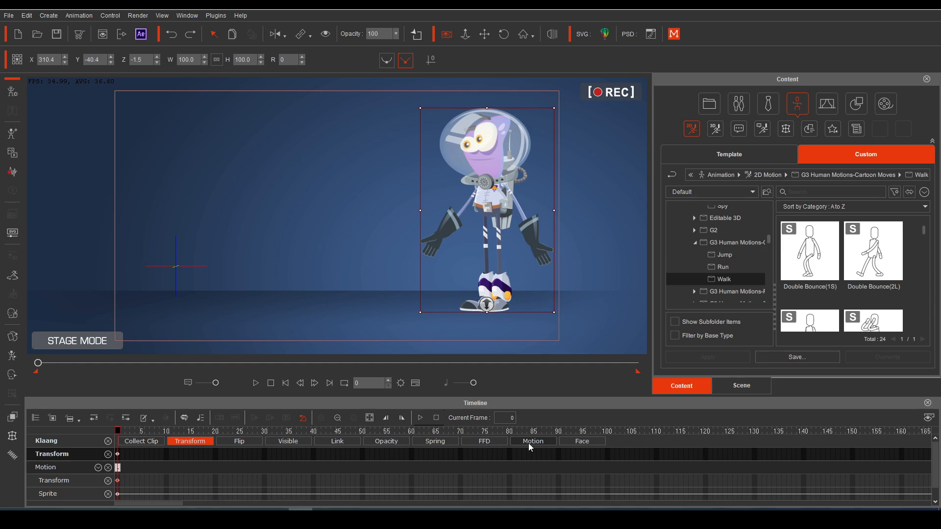
click(533, 442)
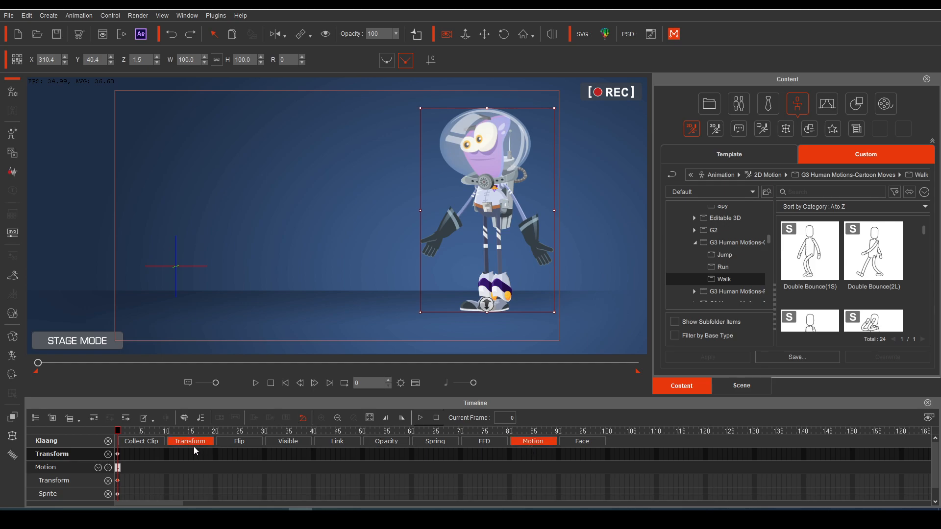
mouse_move(393, 147)
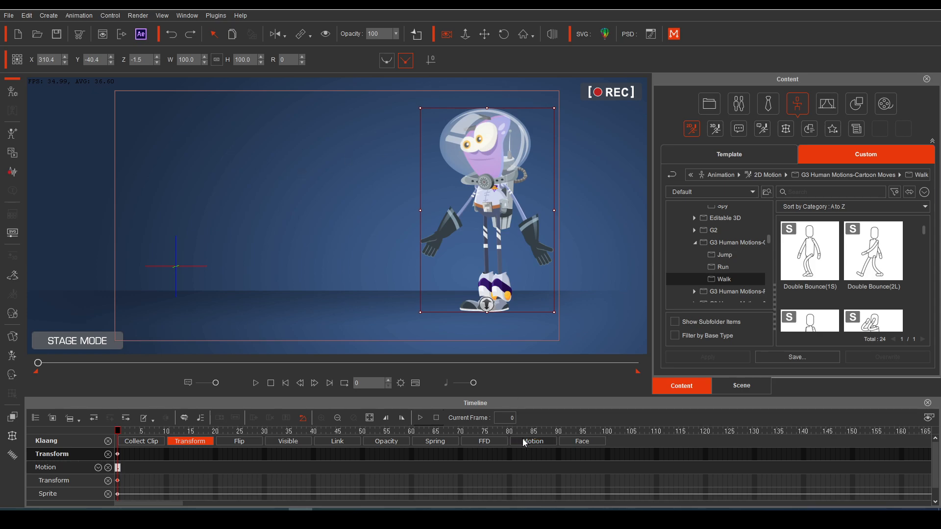
click(533, 441)
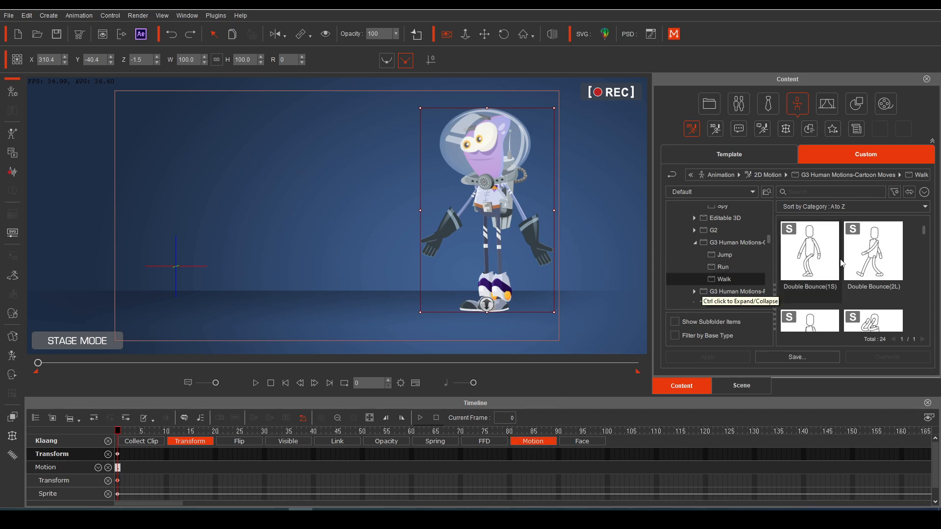
mouse_move(793, 273)
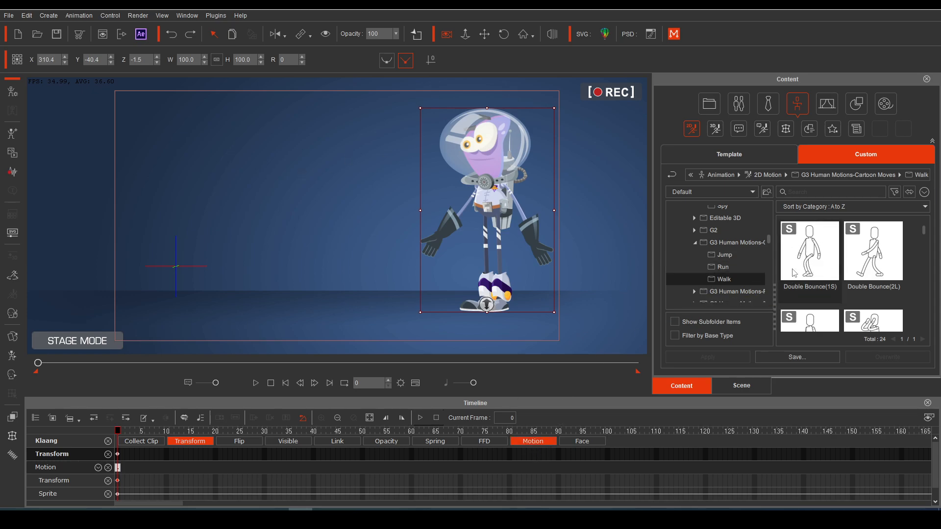
mouse_move(816, 287)
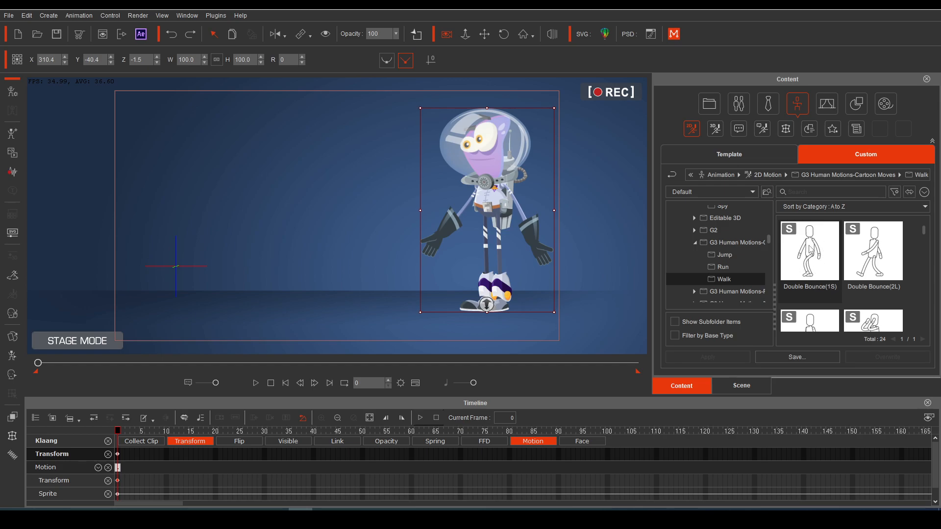
Apply Double Bounce(1S) to Klaang, then append two Double Bounce(2L) walk clips.
click(809, 251)
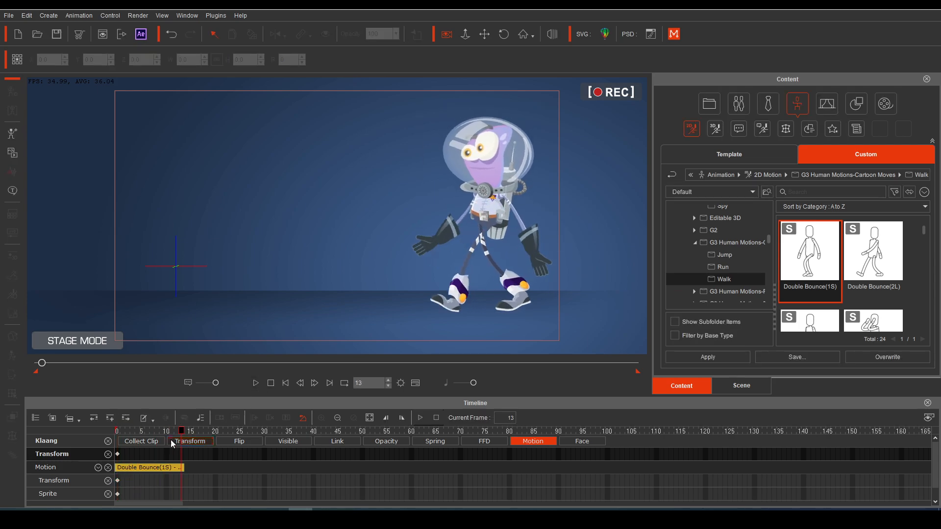
mouse_move(180, 468)
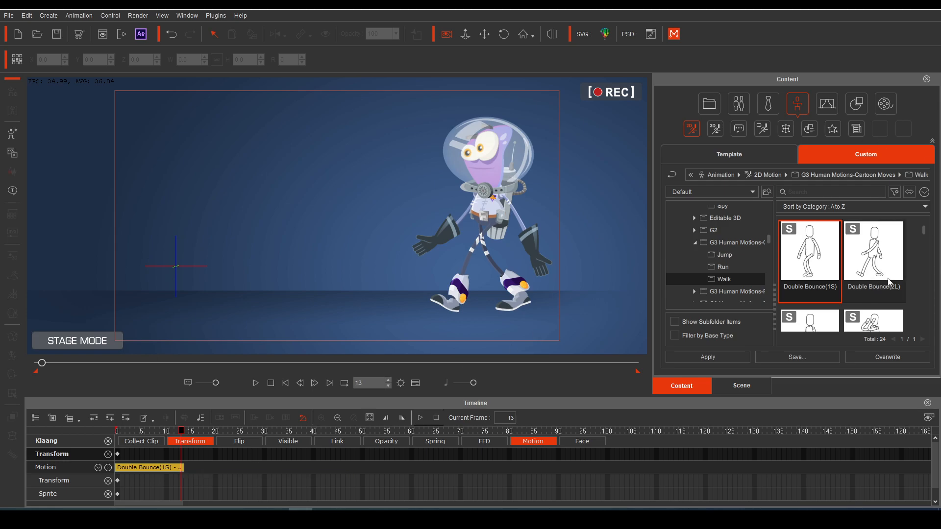
click(874, 252)
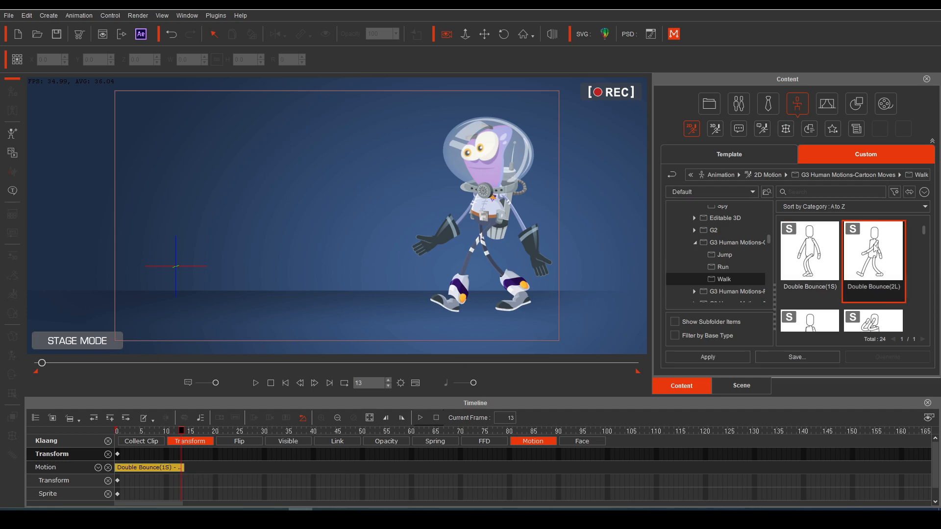
click(485, 216)
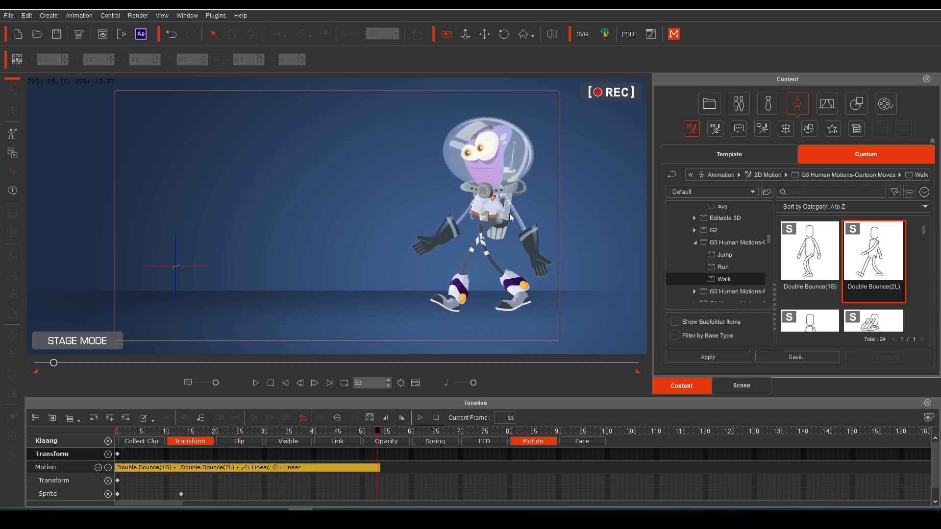
click(509, 217)
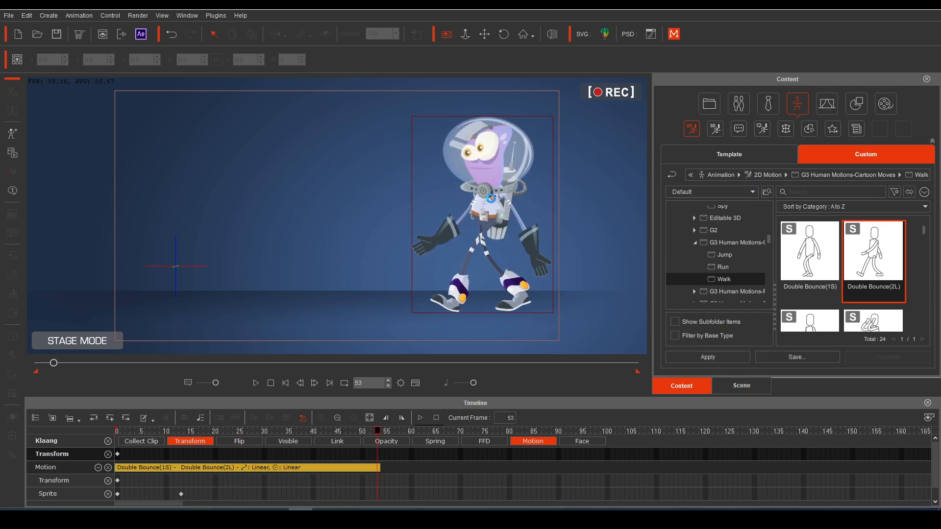
click(254, 382)
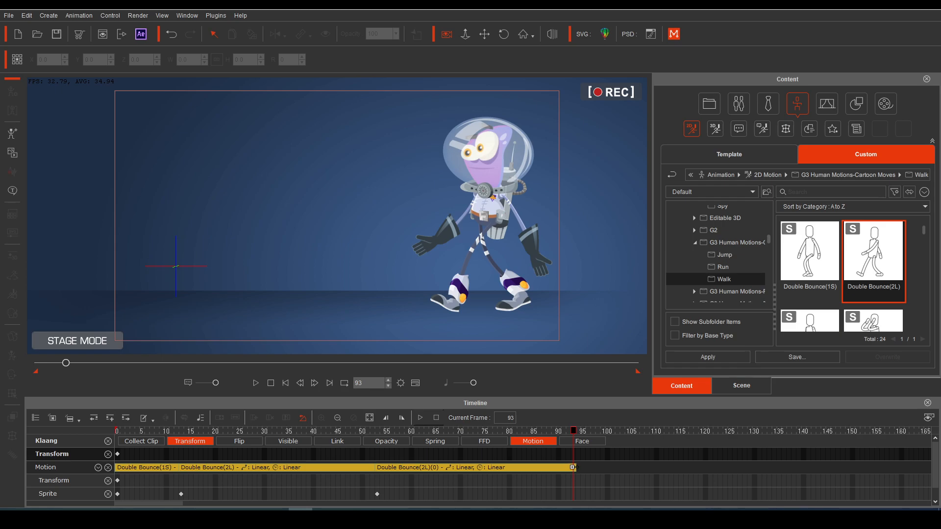
click(483, 210)
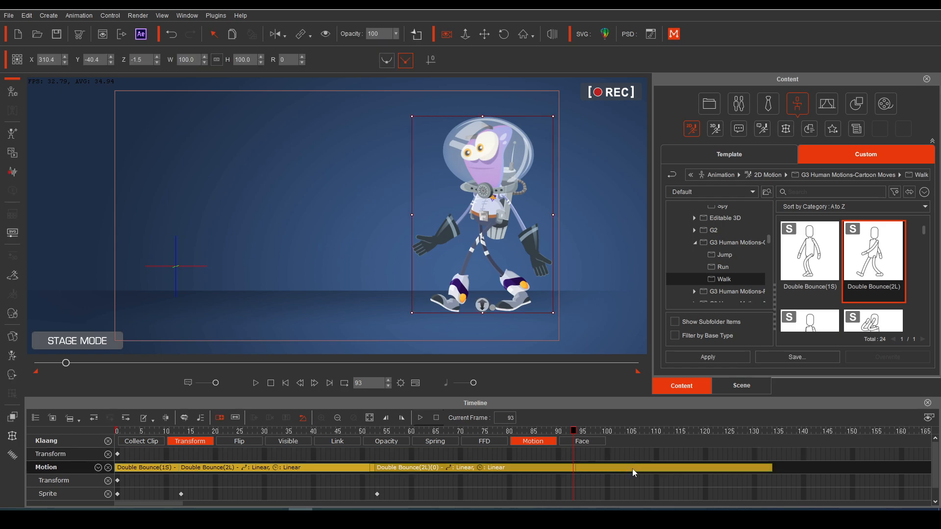
mouse_move(602, 423)
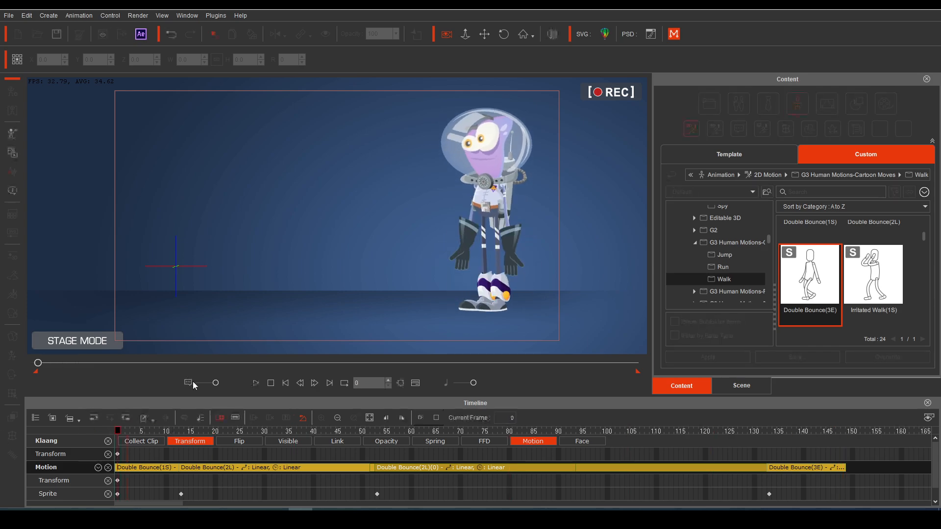
Play the walk sequence ending in Double Bounce(3E), then stop at the start.
click(255, 383)
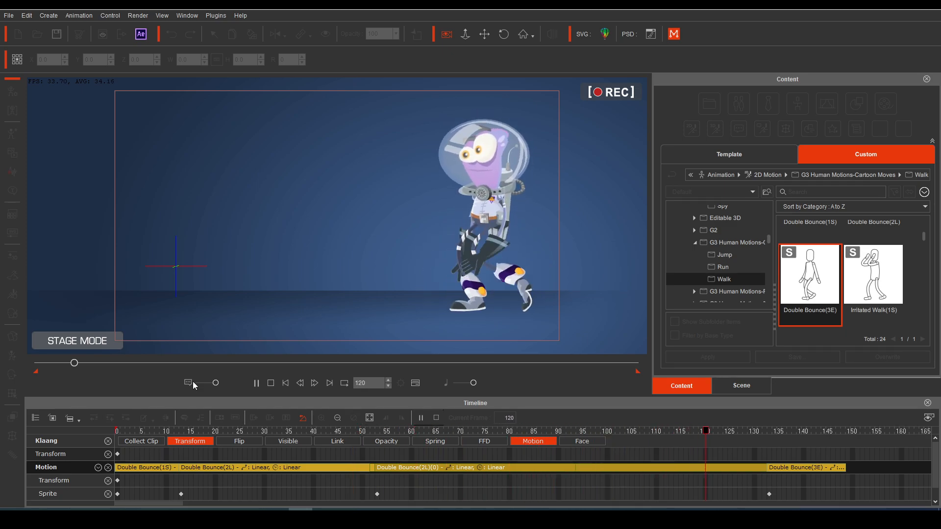
click(255, 383)
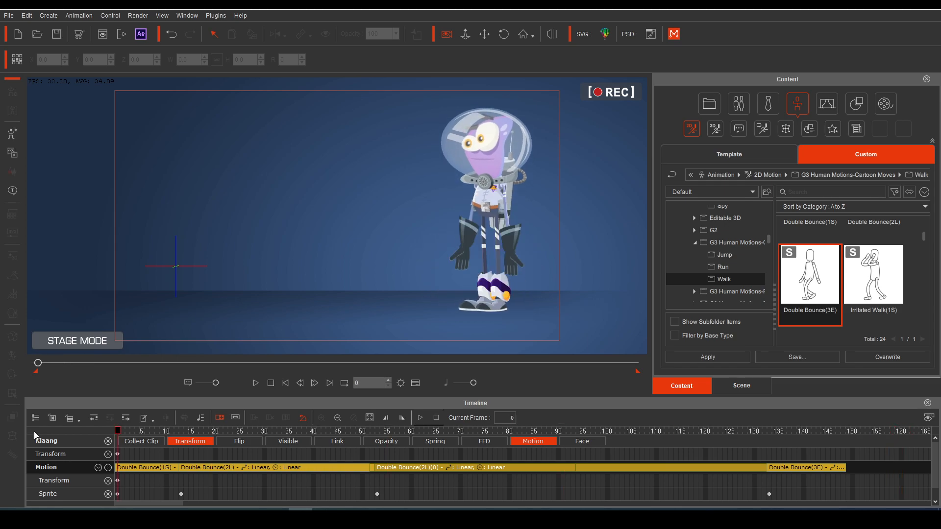
mouse_move(9, 425)
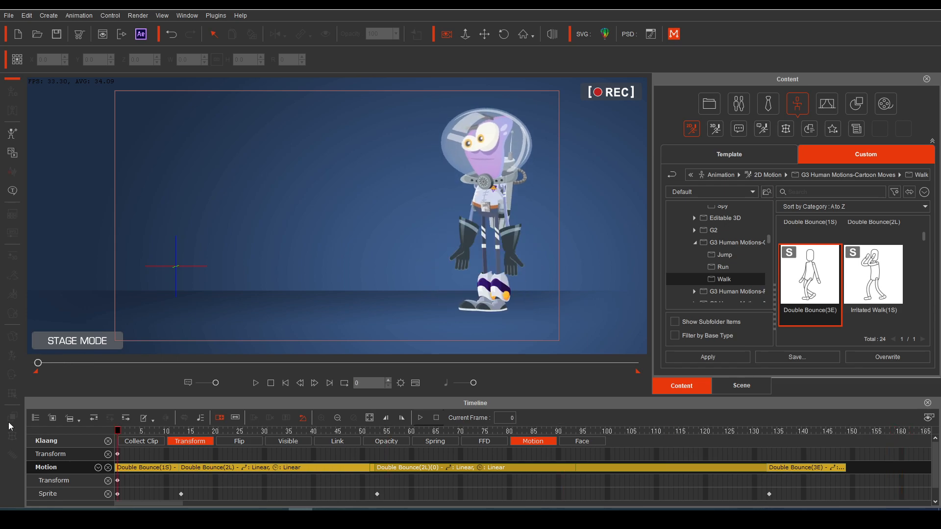
Key Klaang's Transform at frame 143 with him toward the stage's left.
click(190, 442)
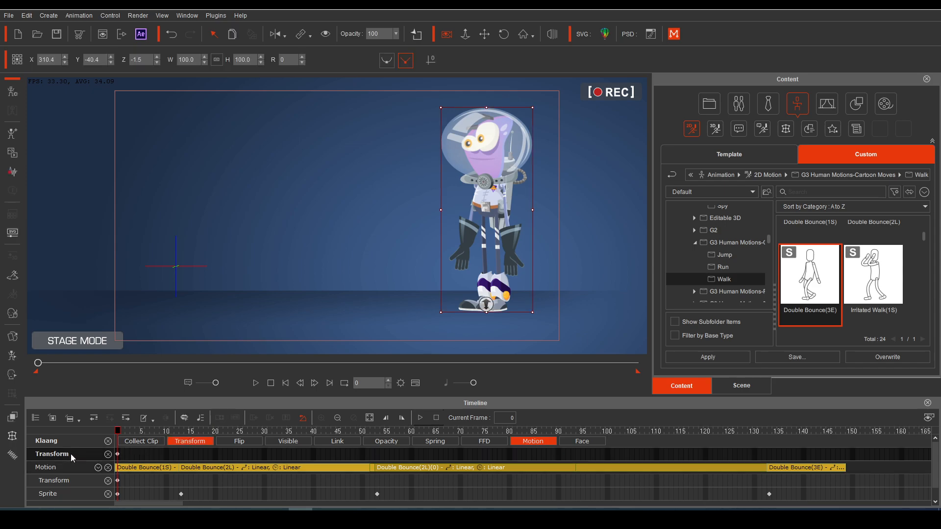
mouse_move(387, 240)
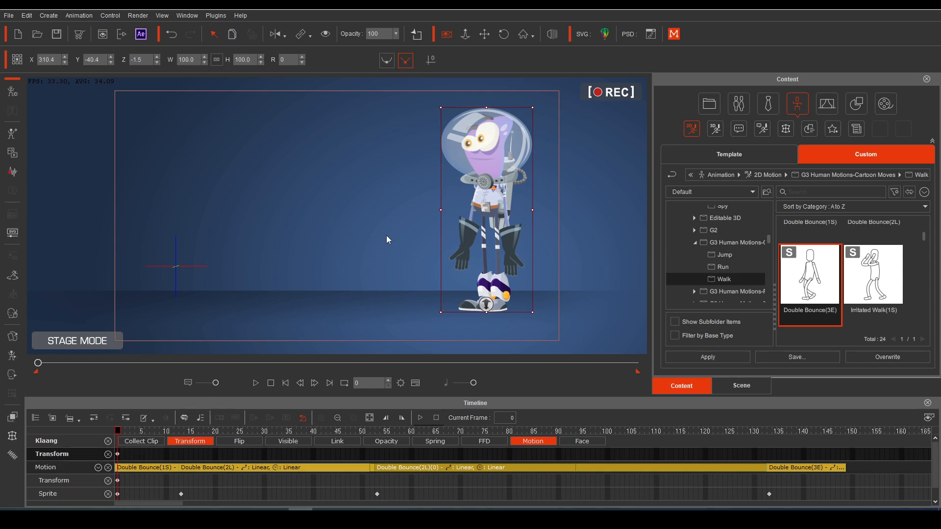
mouse_move(118, 446)
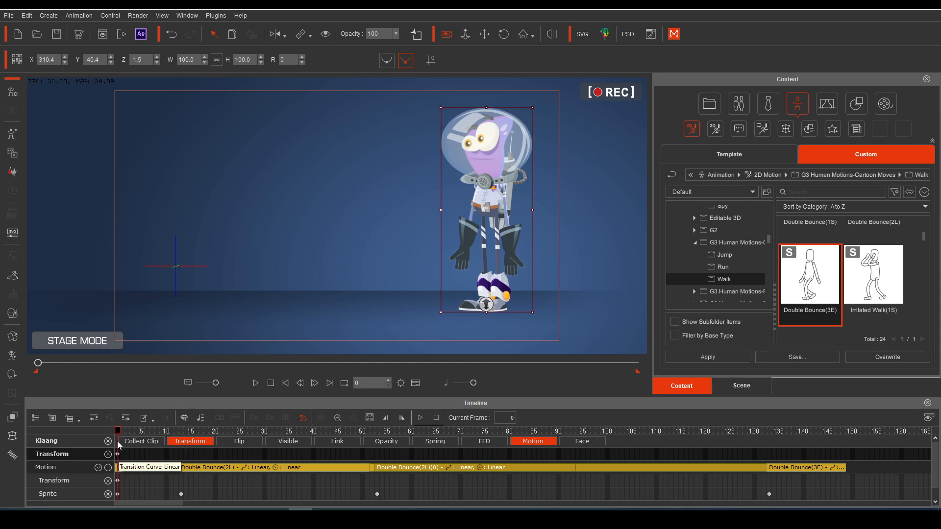
mouse_move(478, 255)
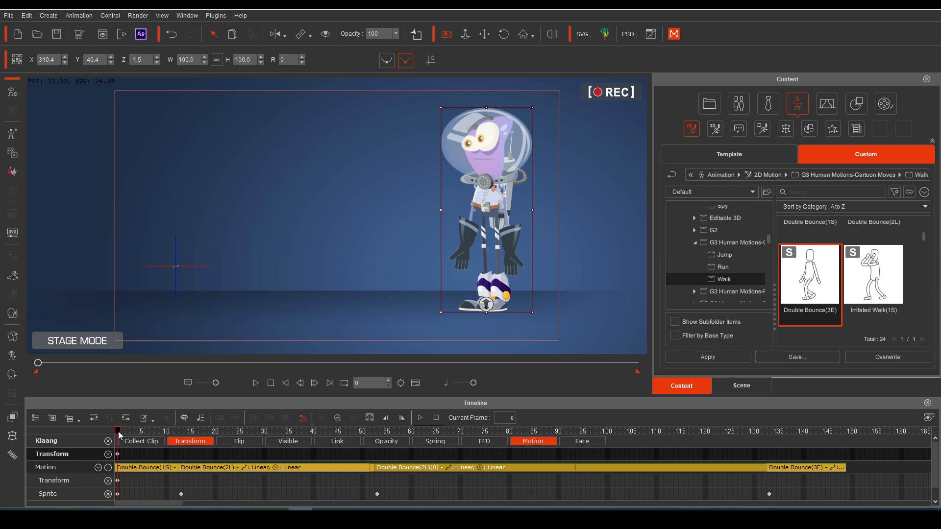
click(493, 430)
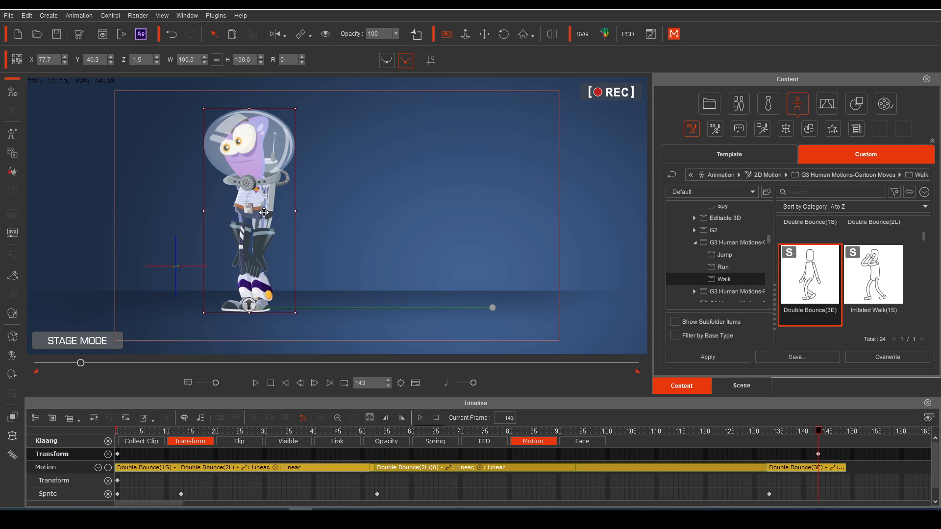
mouse_move(819, 454)
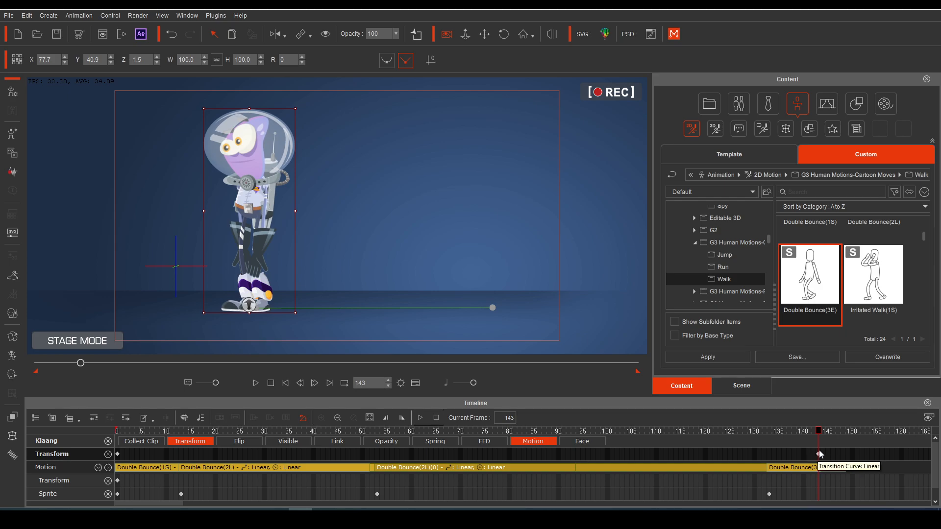
mouse_move(118, 459)
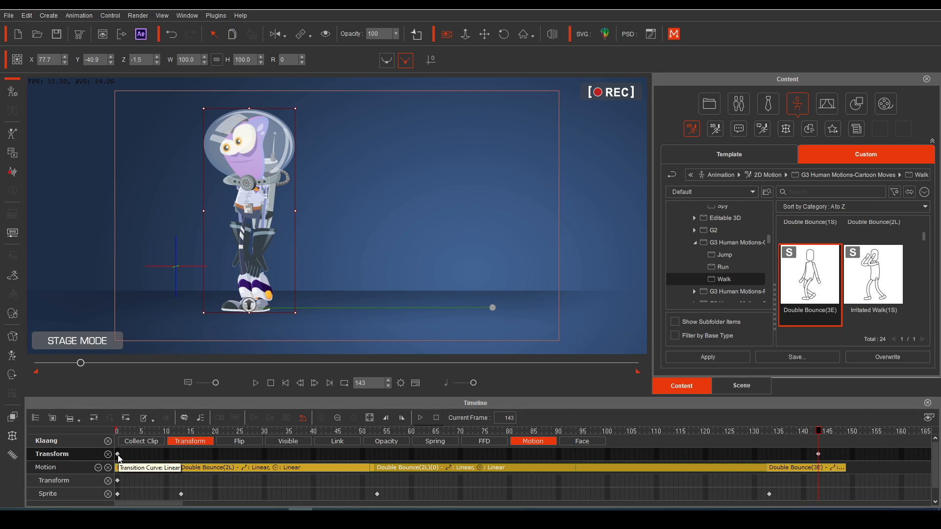
mouse_move(825, 459)
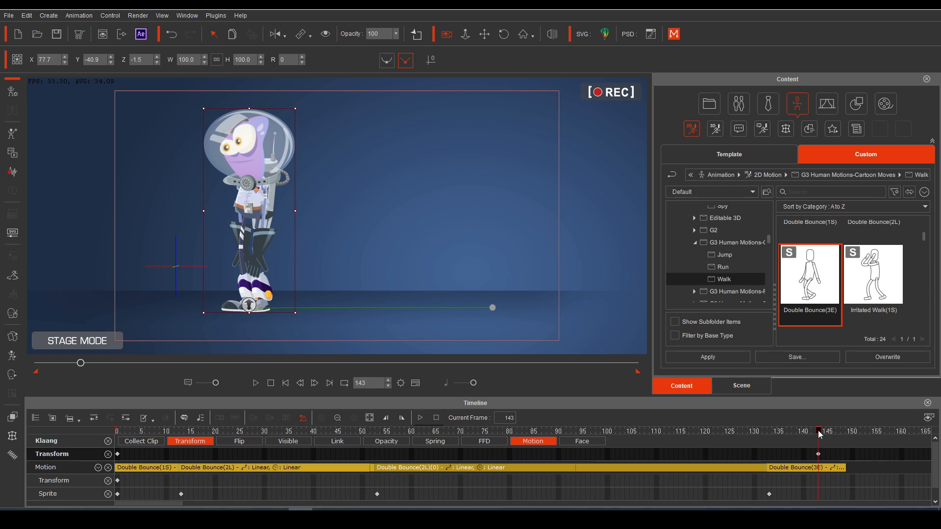
click(117, 431)
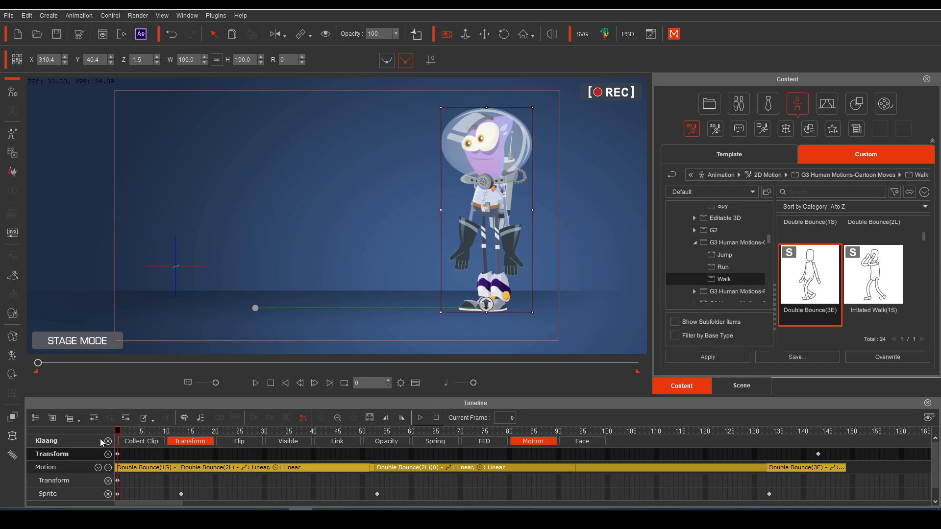
click(255, 383)
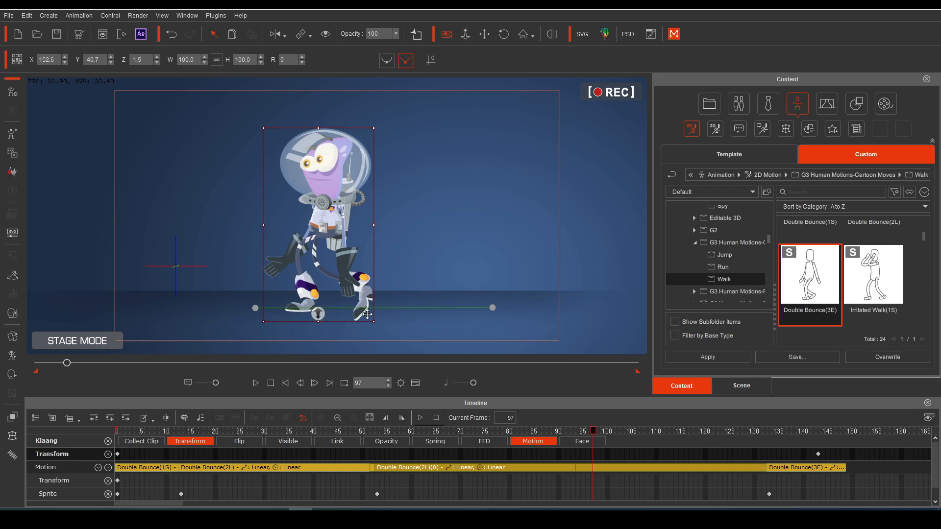
click(254, 383)
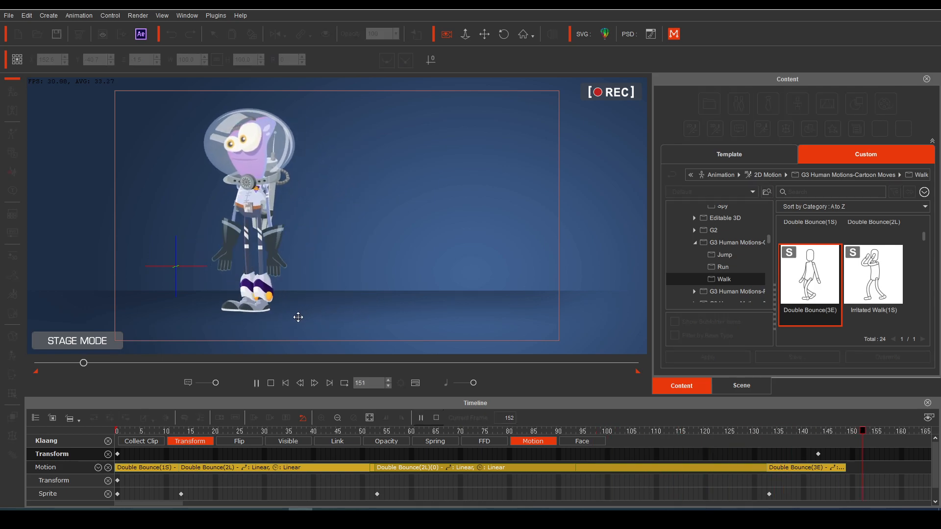
click(249, 228)
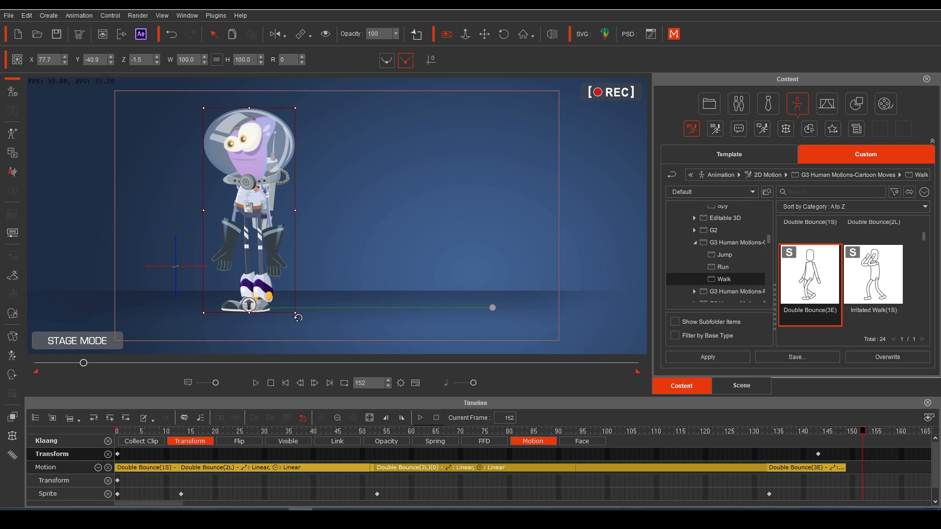
mouse_move(642, 441)
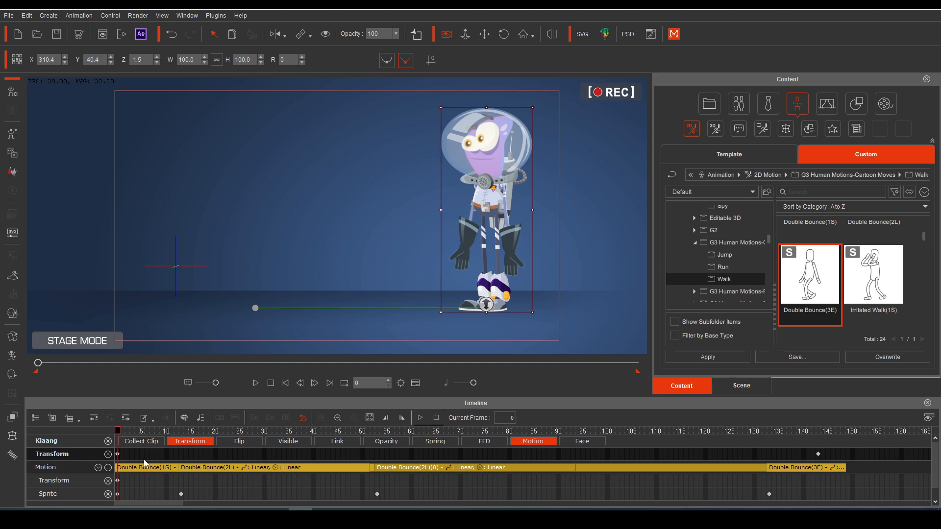
click(255, 383)
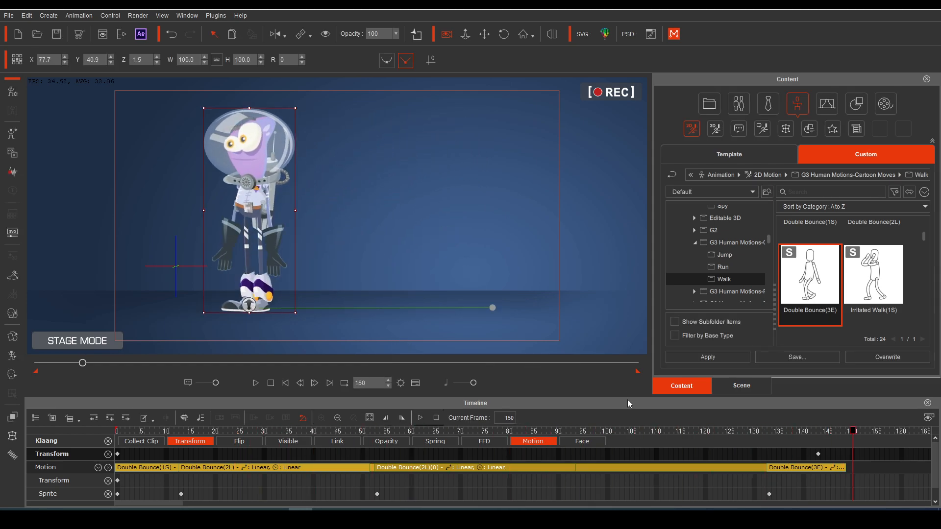
mouse_move(818, 454)
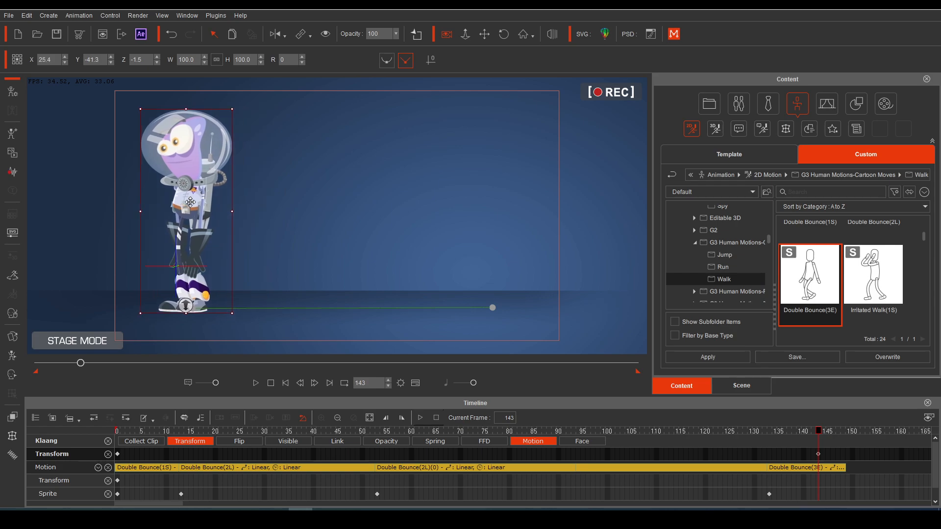
Drag Klaang's frame-143 position further left, then replay the walk and stop.
drag(189, 201, 126, 204)
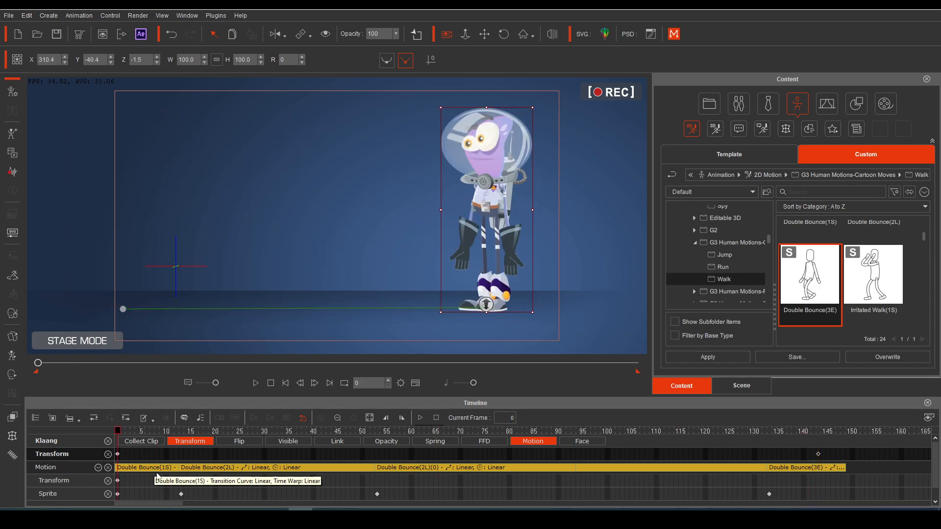
click(254, 383)
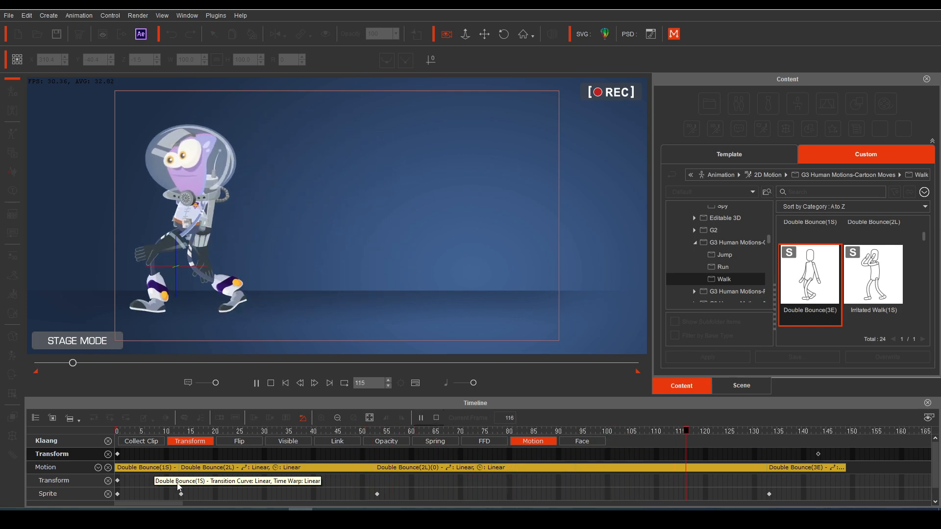
click(255, 383)
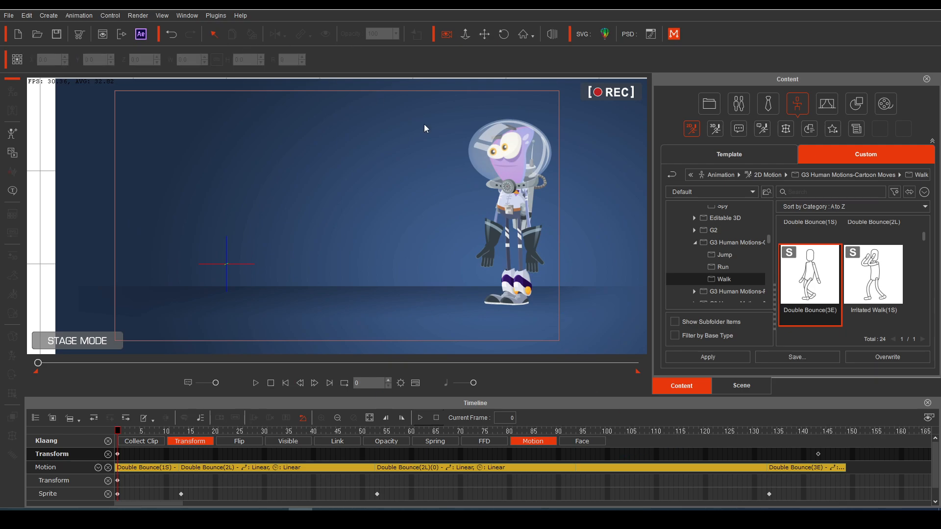
Jump to the frame-143 key, then back to frame 0 to set off-stage positions.
click(511, 216)
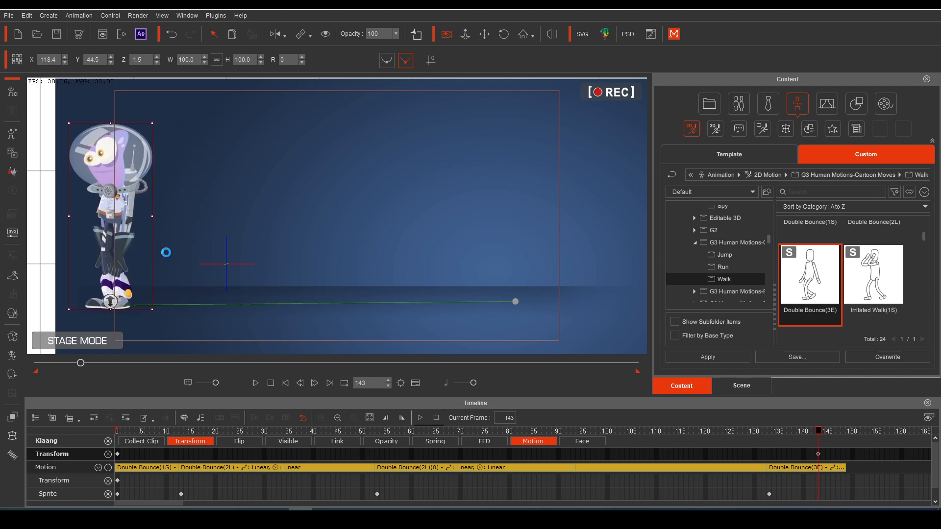
click(126, 431)
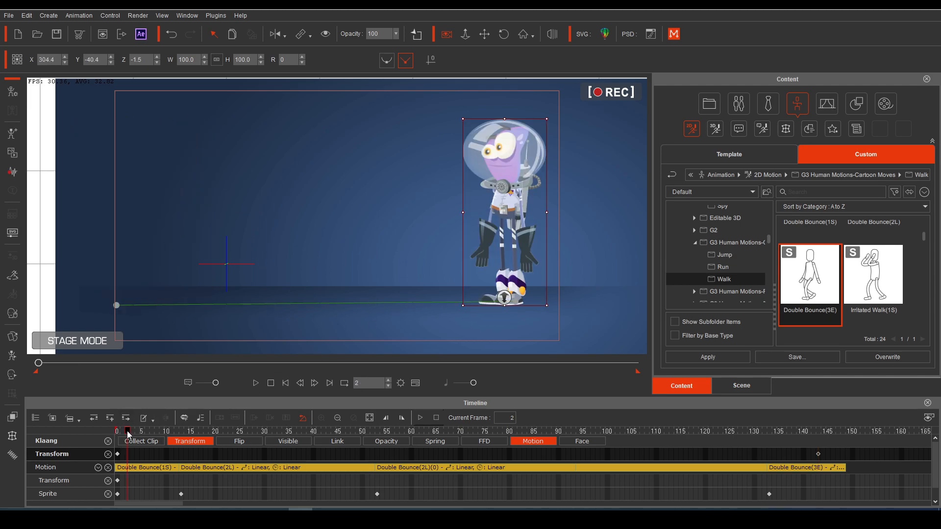
click(117, 431)
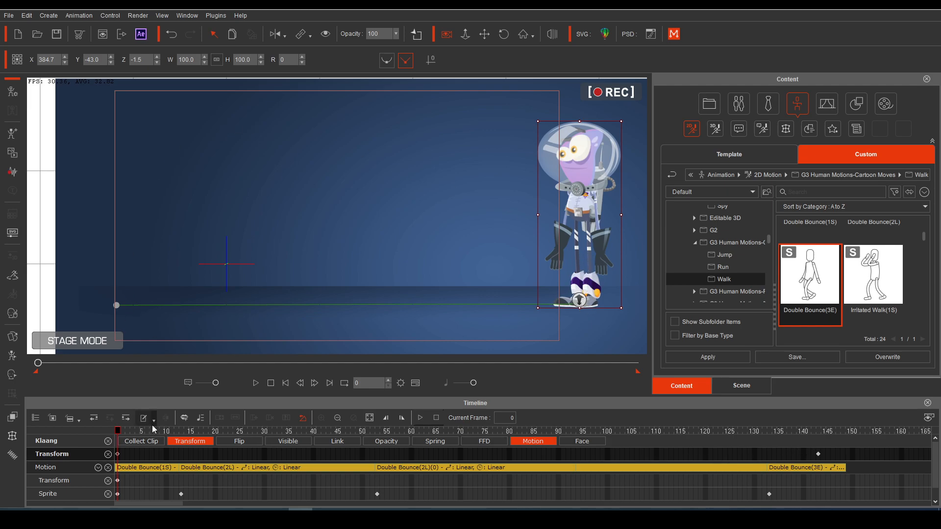
click(255, 383)
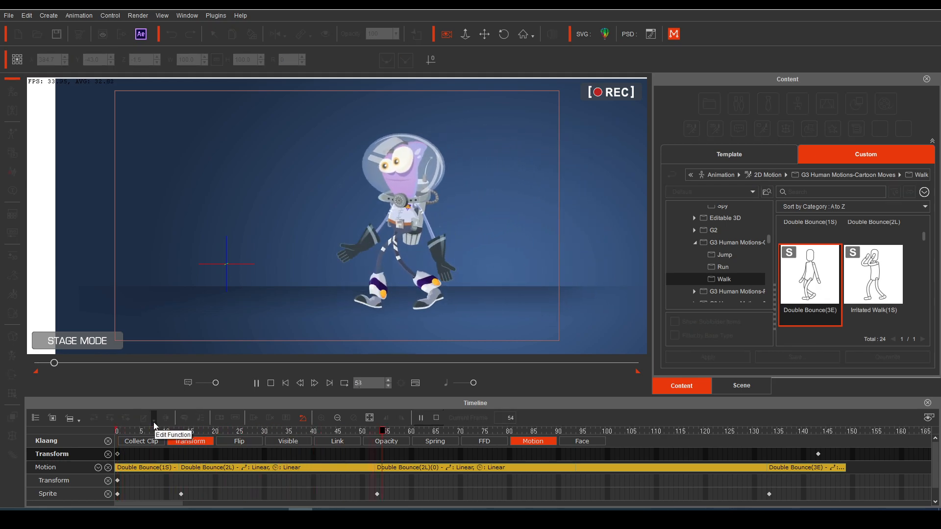
click(255, 383)
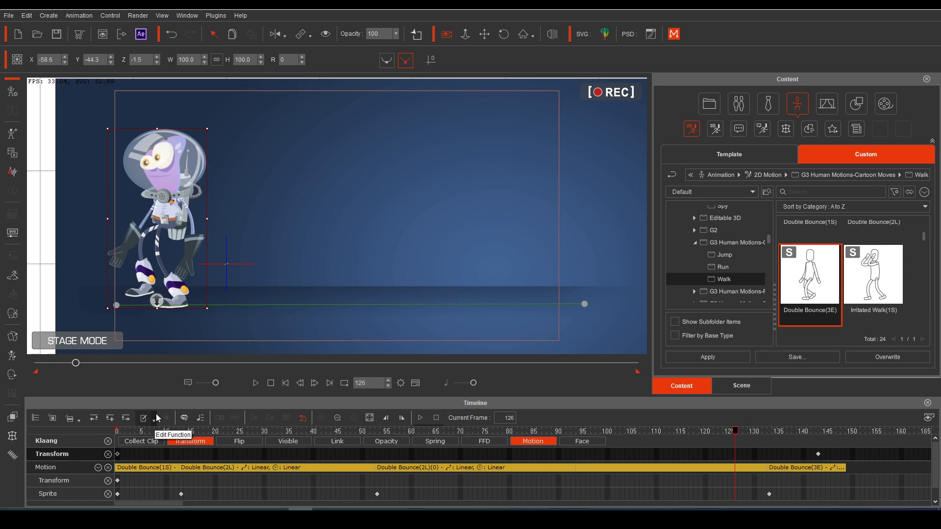
mouse_move(374, 403)
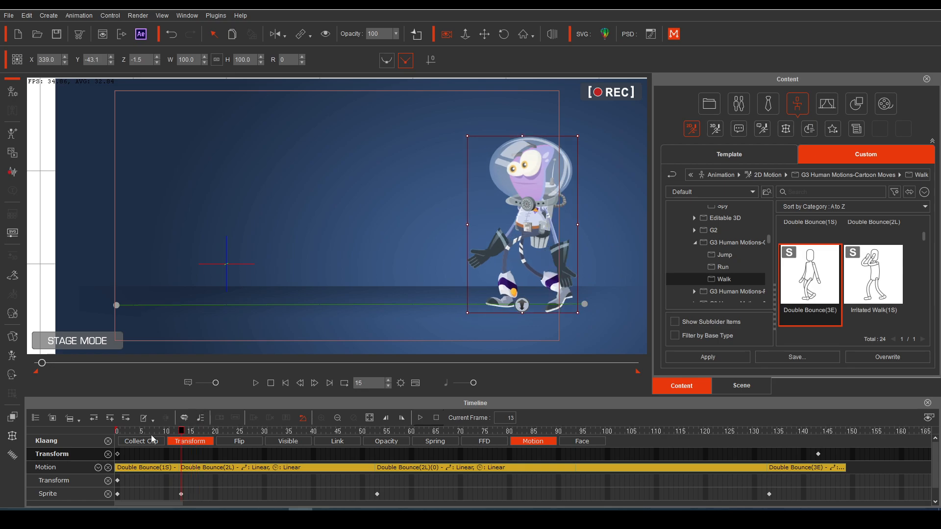
Step the playhead to frame 7 and add a Transform key for Klaang.
click(128, 431)
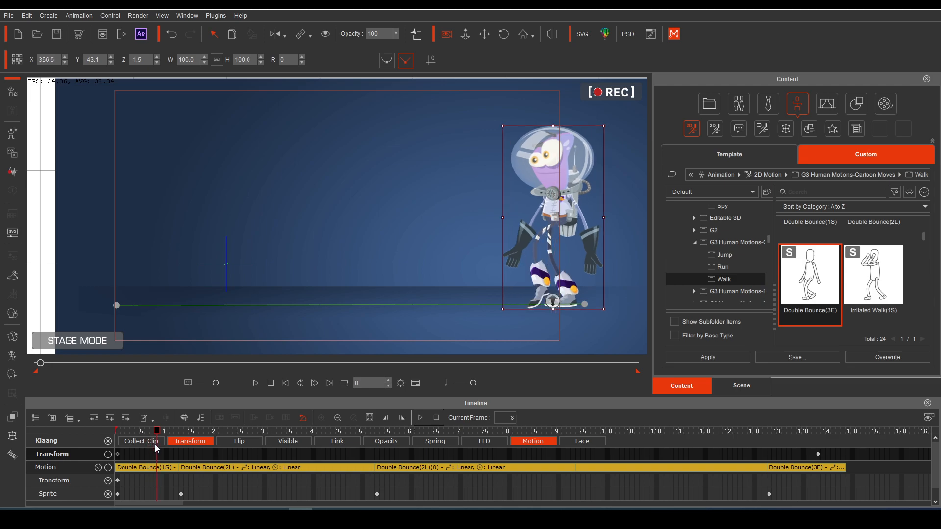
click(147, 431)
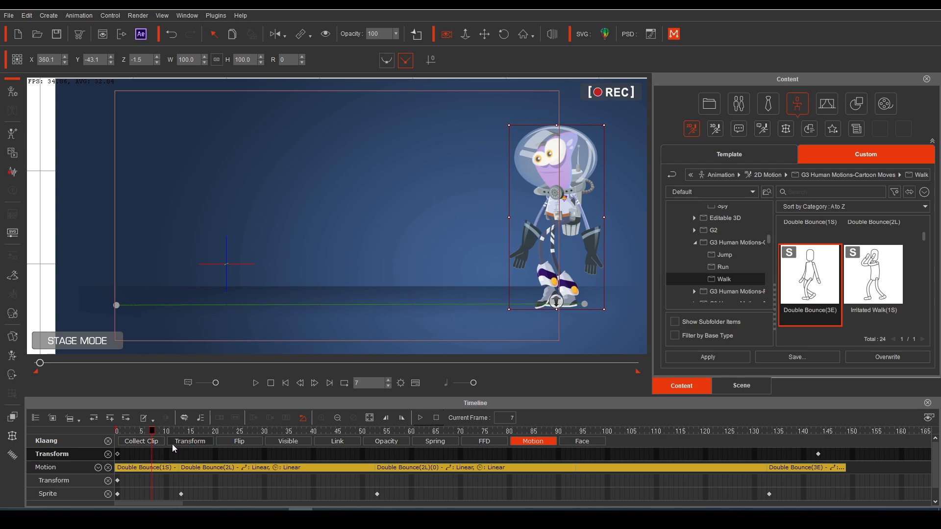
click(191, 441)
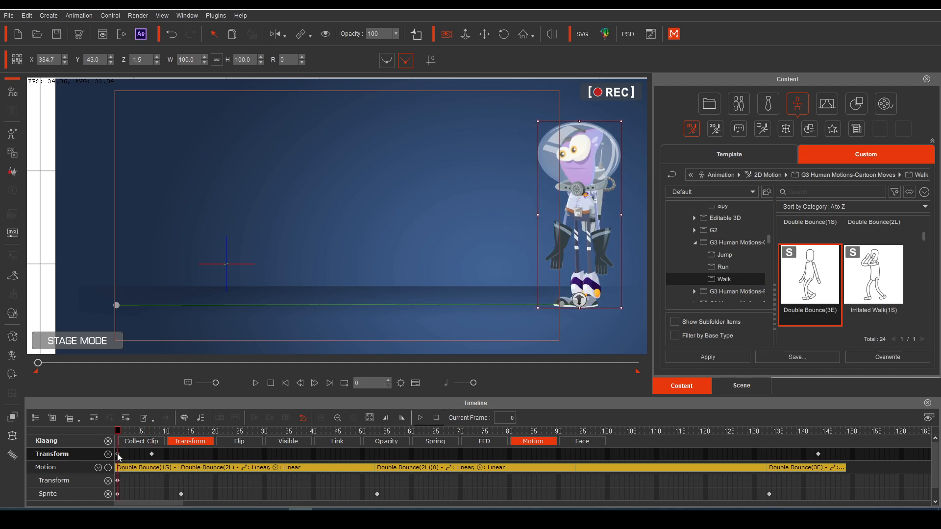
Copy the frame-0 Transform key onto frame 7 and replay the walk.
right_click(118, 455)
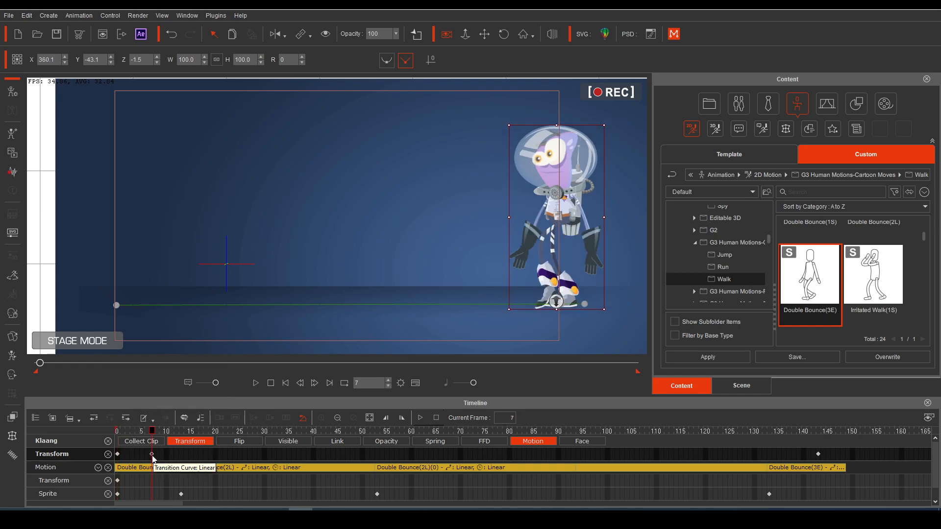
right_click(152, 456)
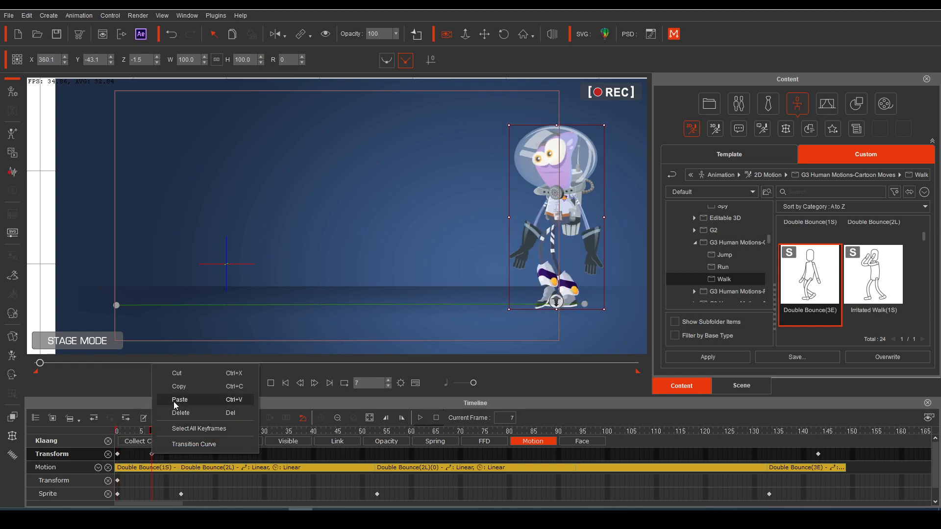
click(194, 444)
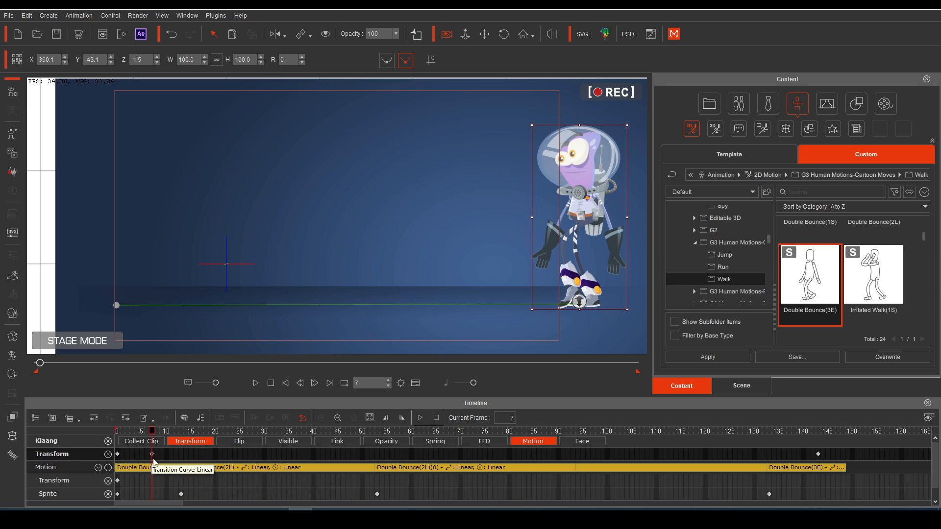
mouse_move(123, 459)
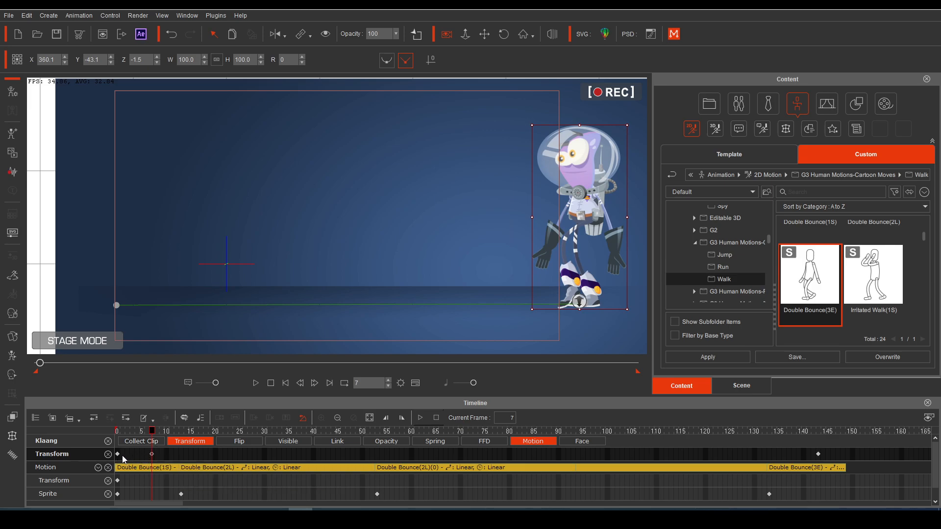
mouse_move(717, 438)
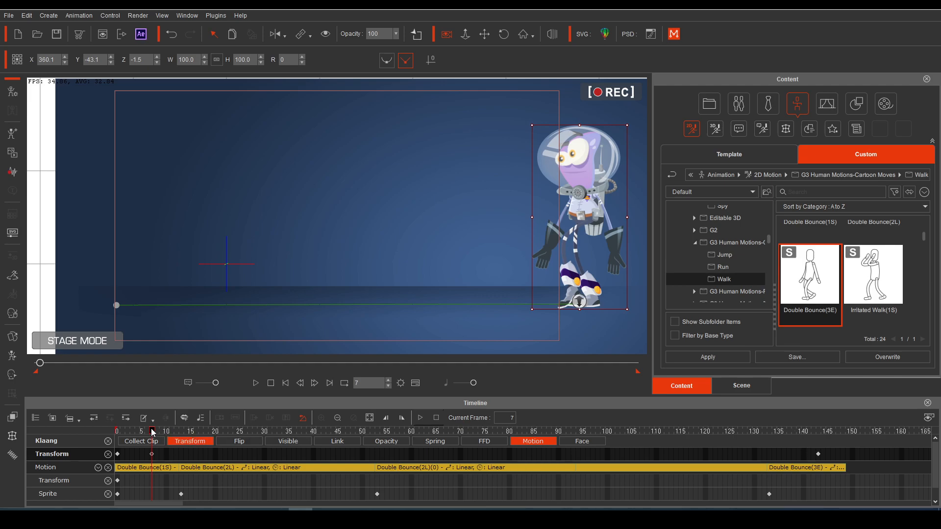
click(255, 383)
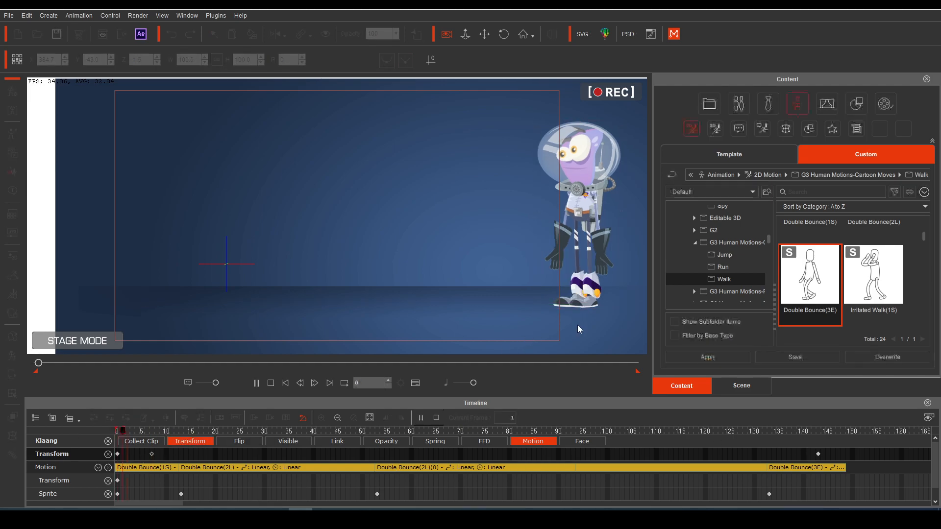